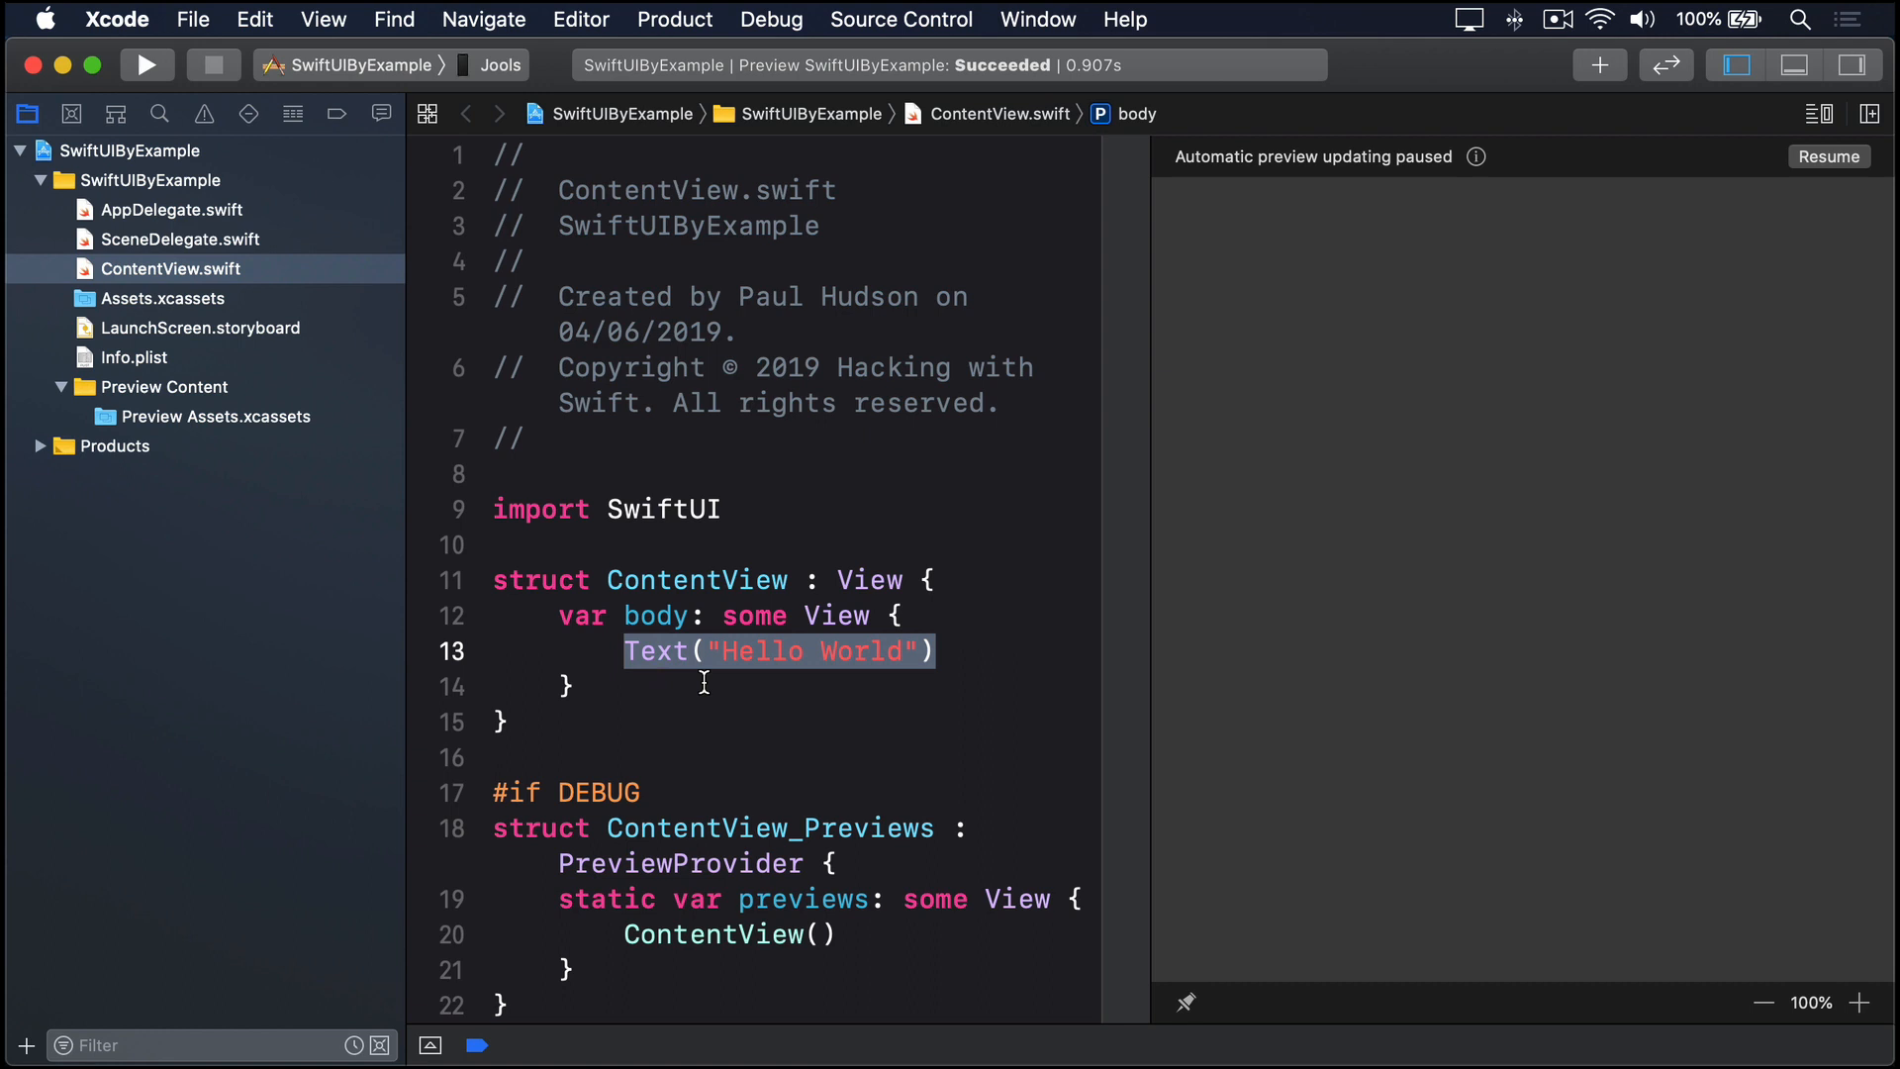
# Step: Resume the paused live preview for ContentView
pyautogui.click(1829, 156)
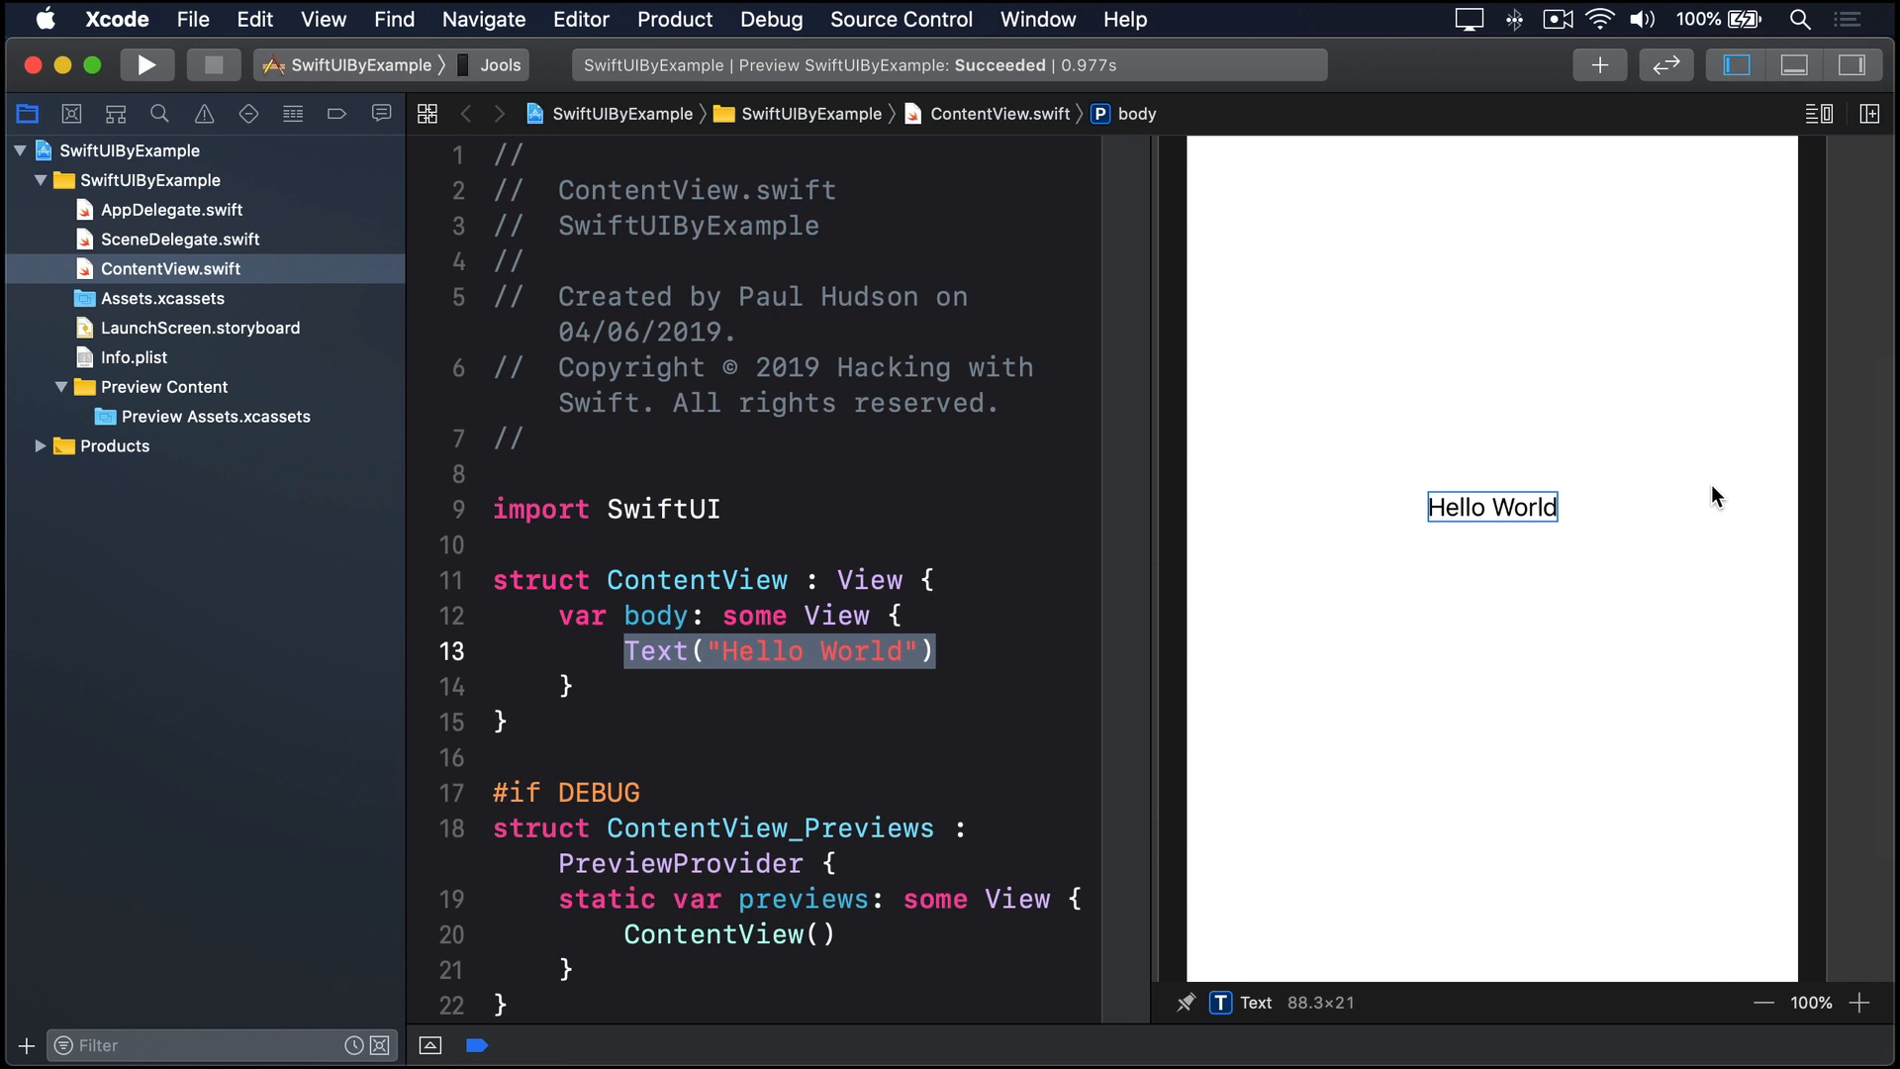
pyautogui.moveTo(873, 654)
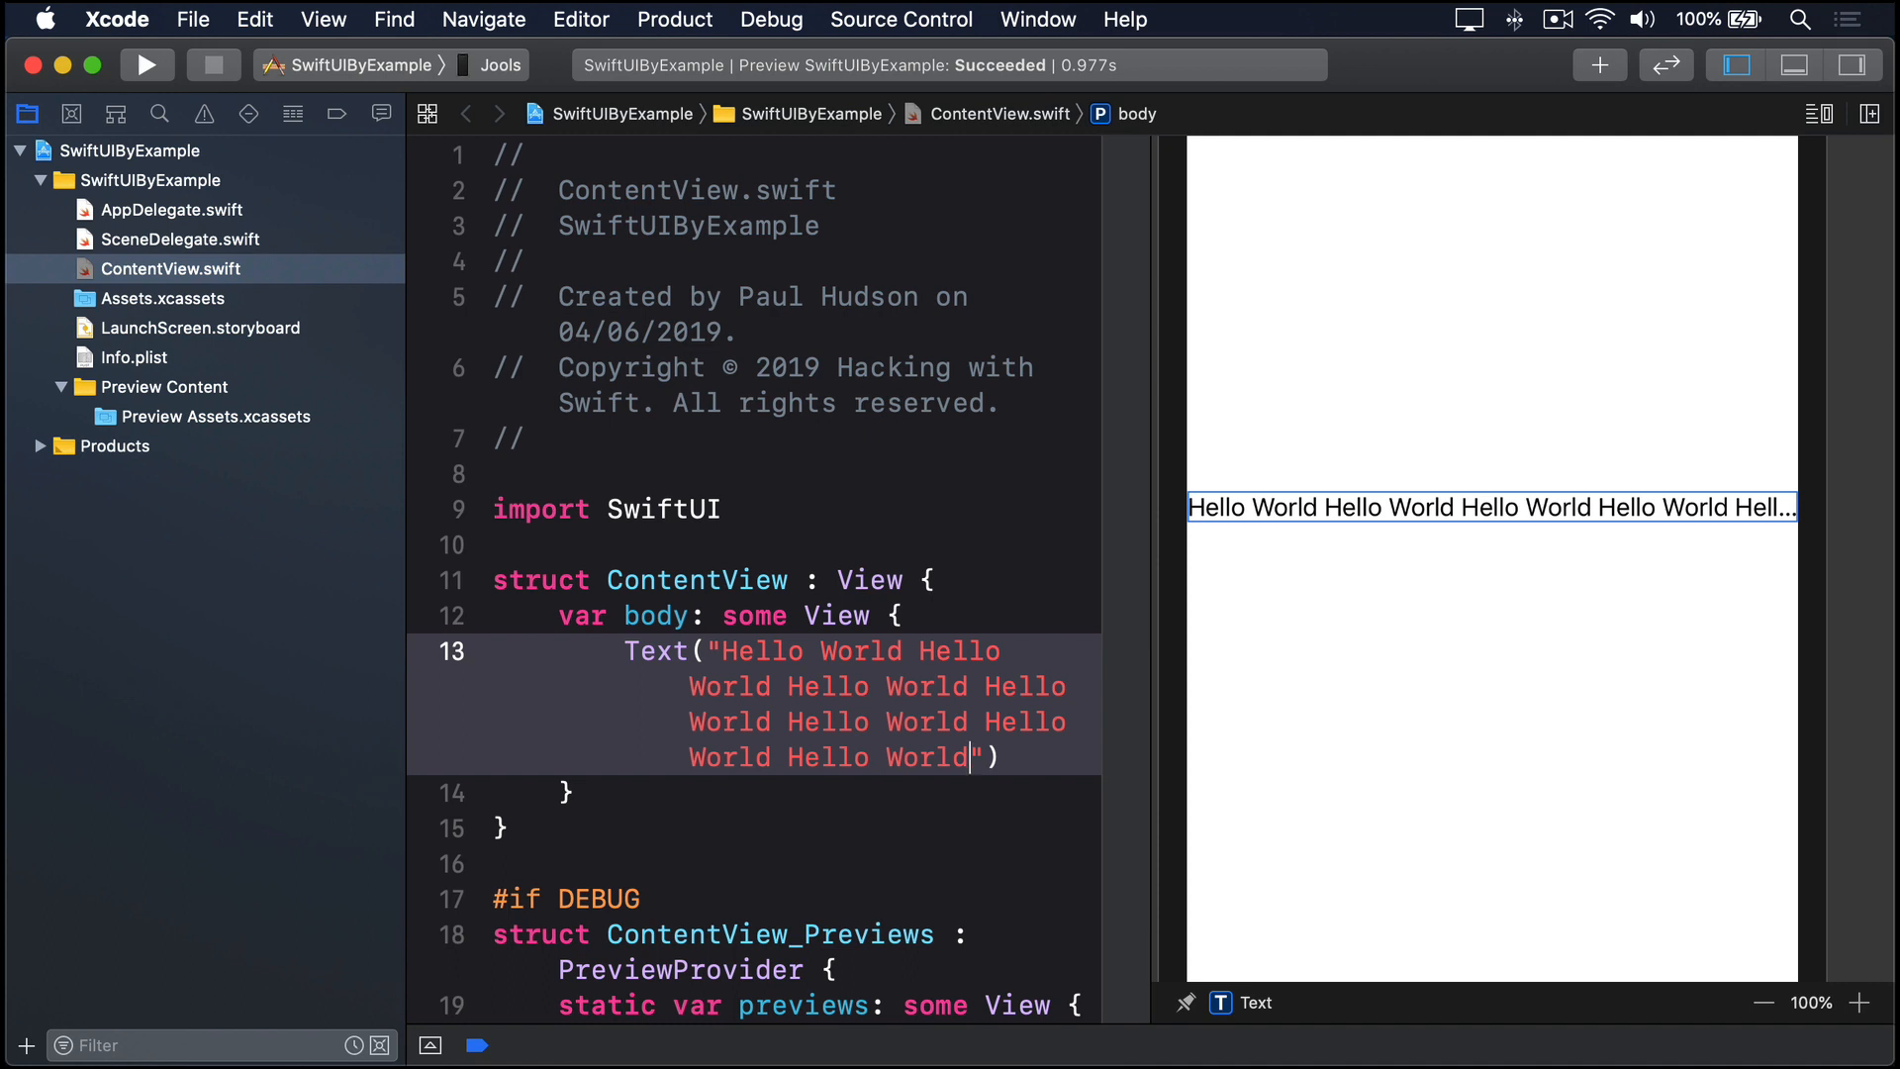
# Step: Add .lineLimit(nil) to the long Hello World Text so it wraps
pyautogui.write('.')
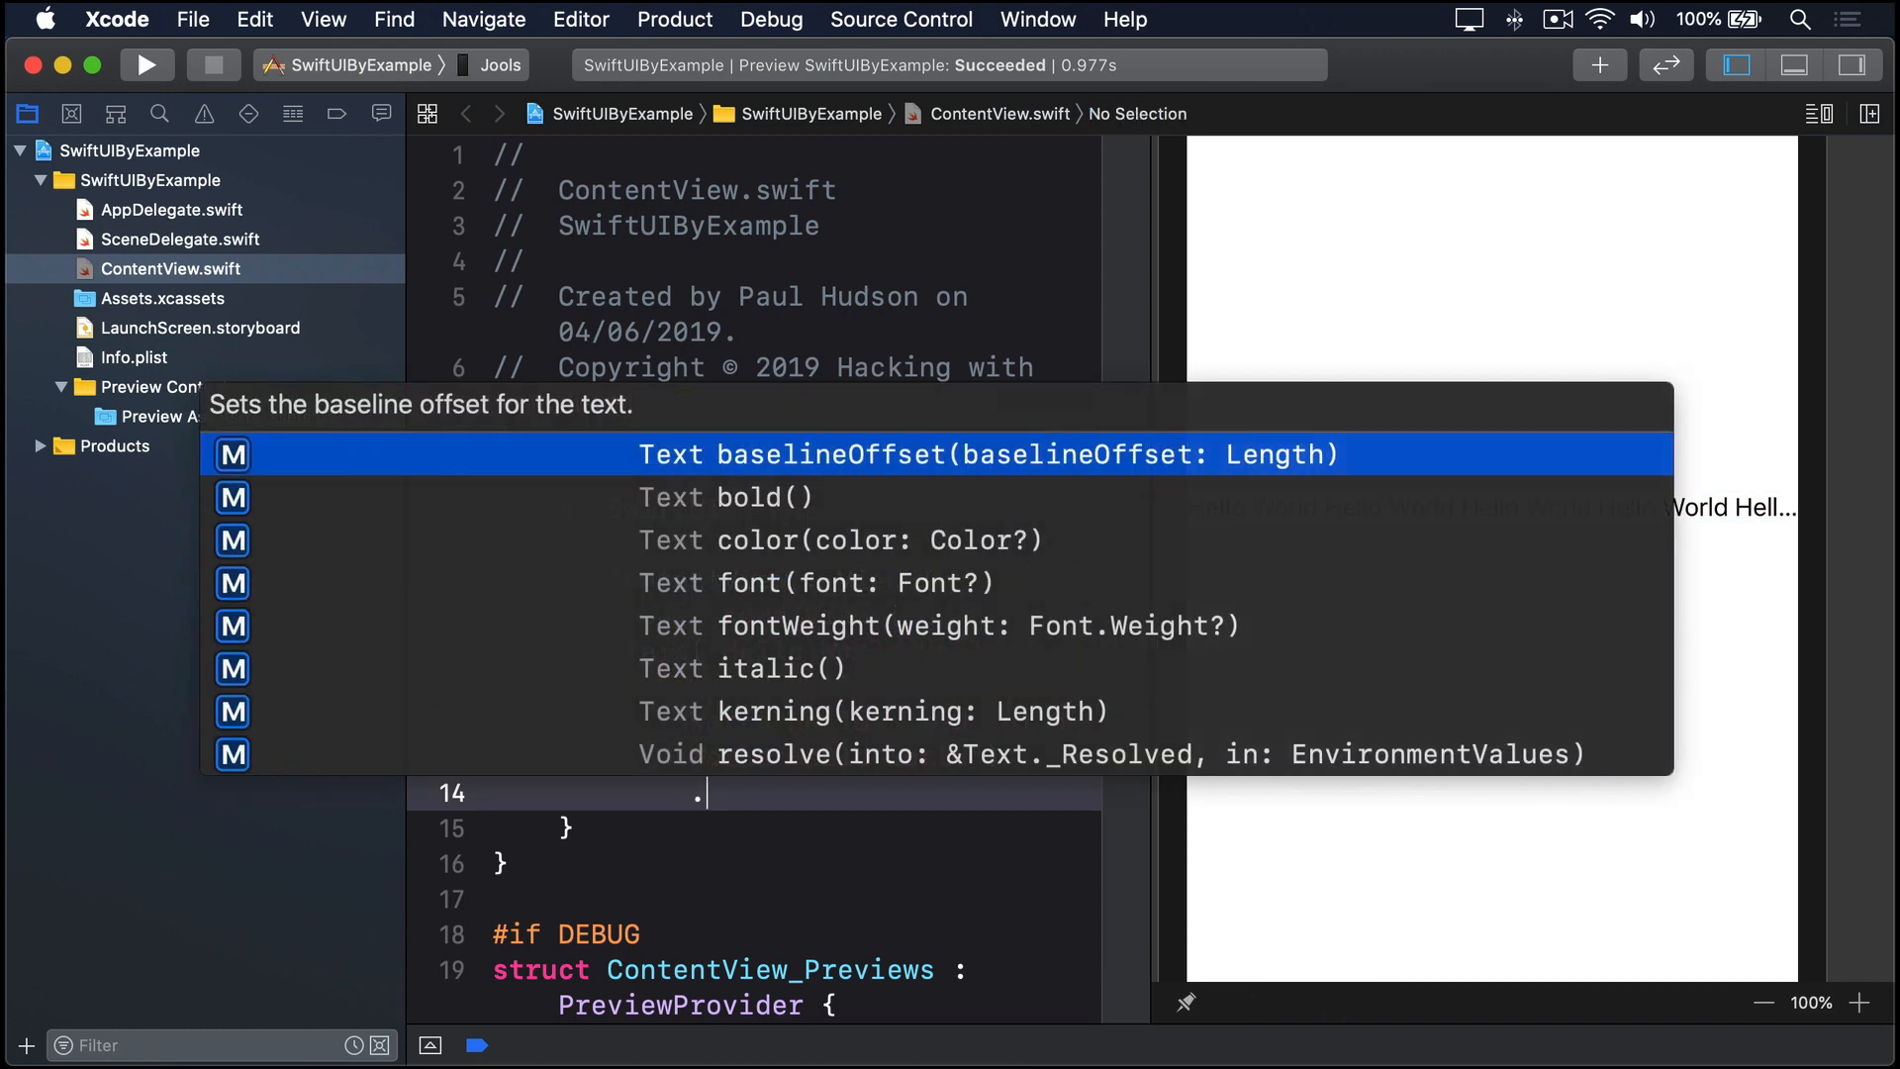
pyautogui.write('lineLimit(3)')
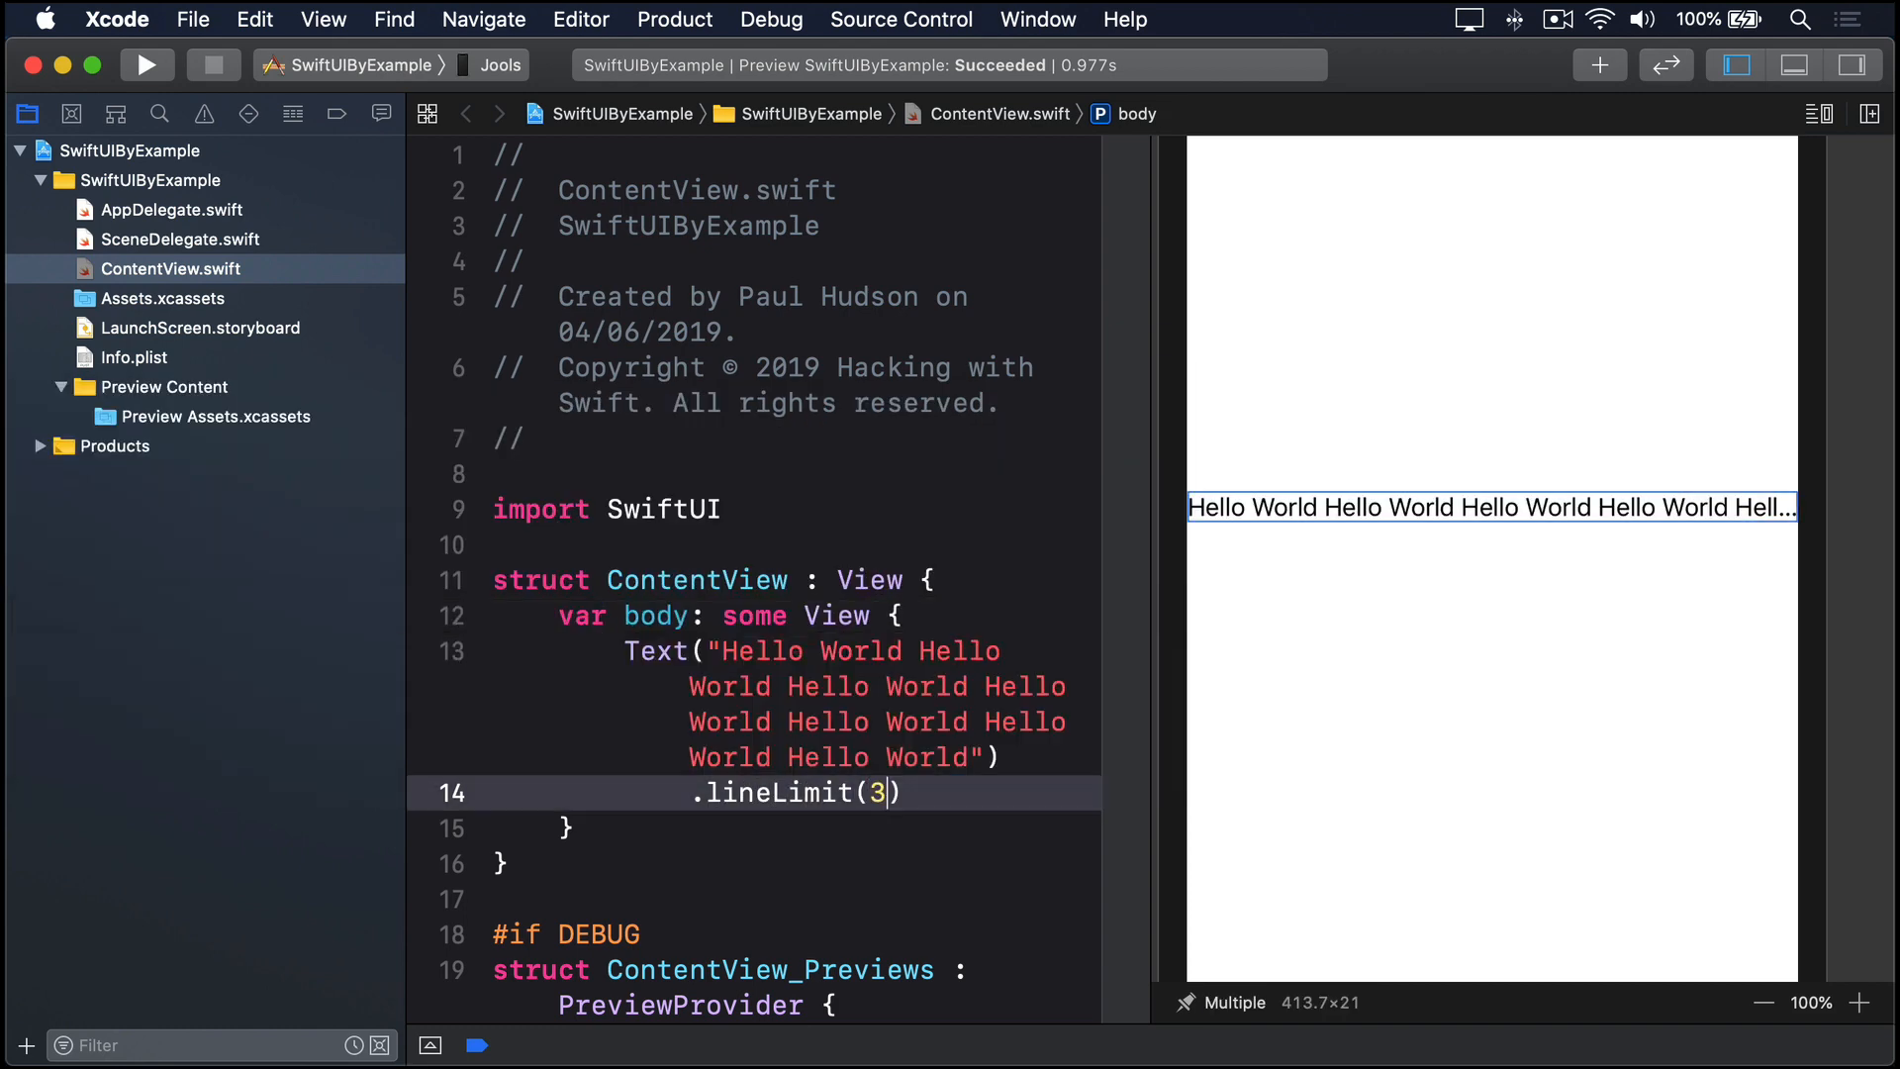
pyautogui.write('nil')
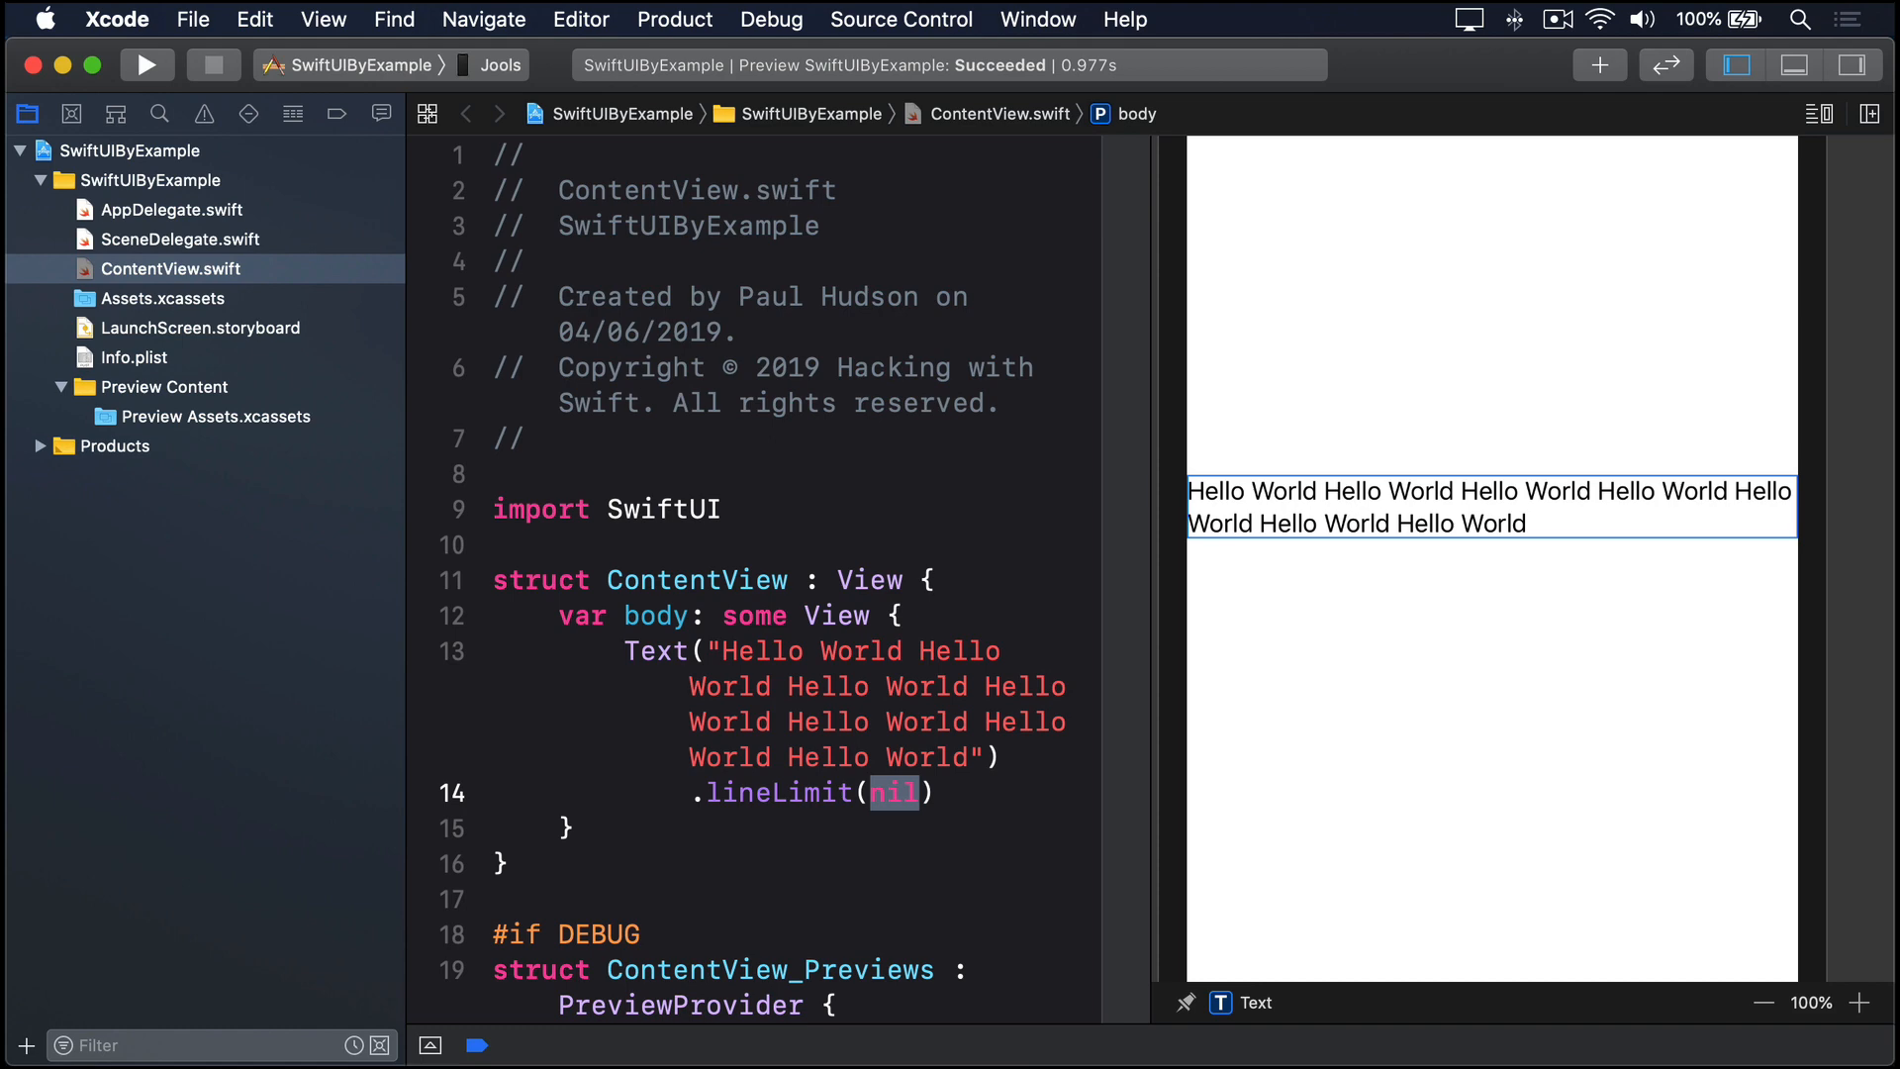
# Step: Replace the line limit with .truncationMode(.middle) on the Text
pyautogui.write('.tr')
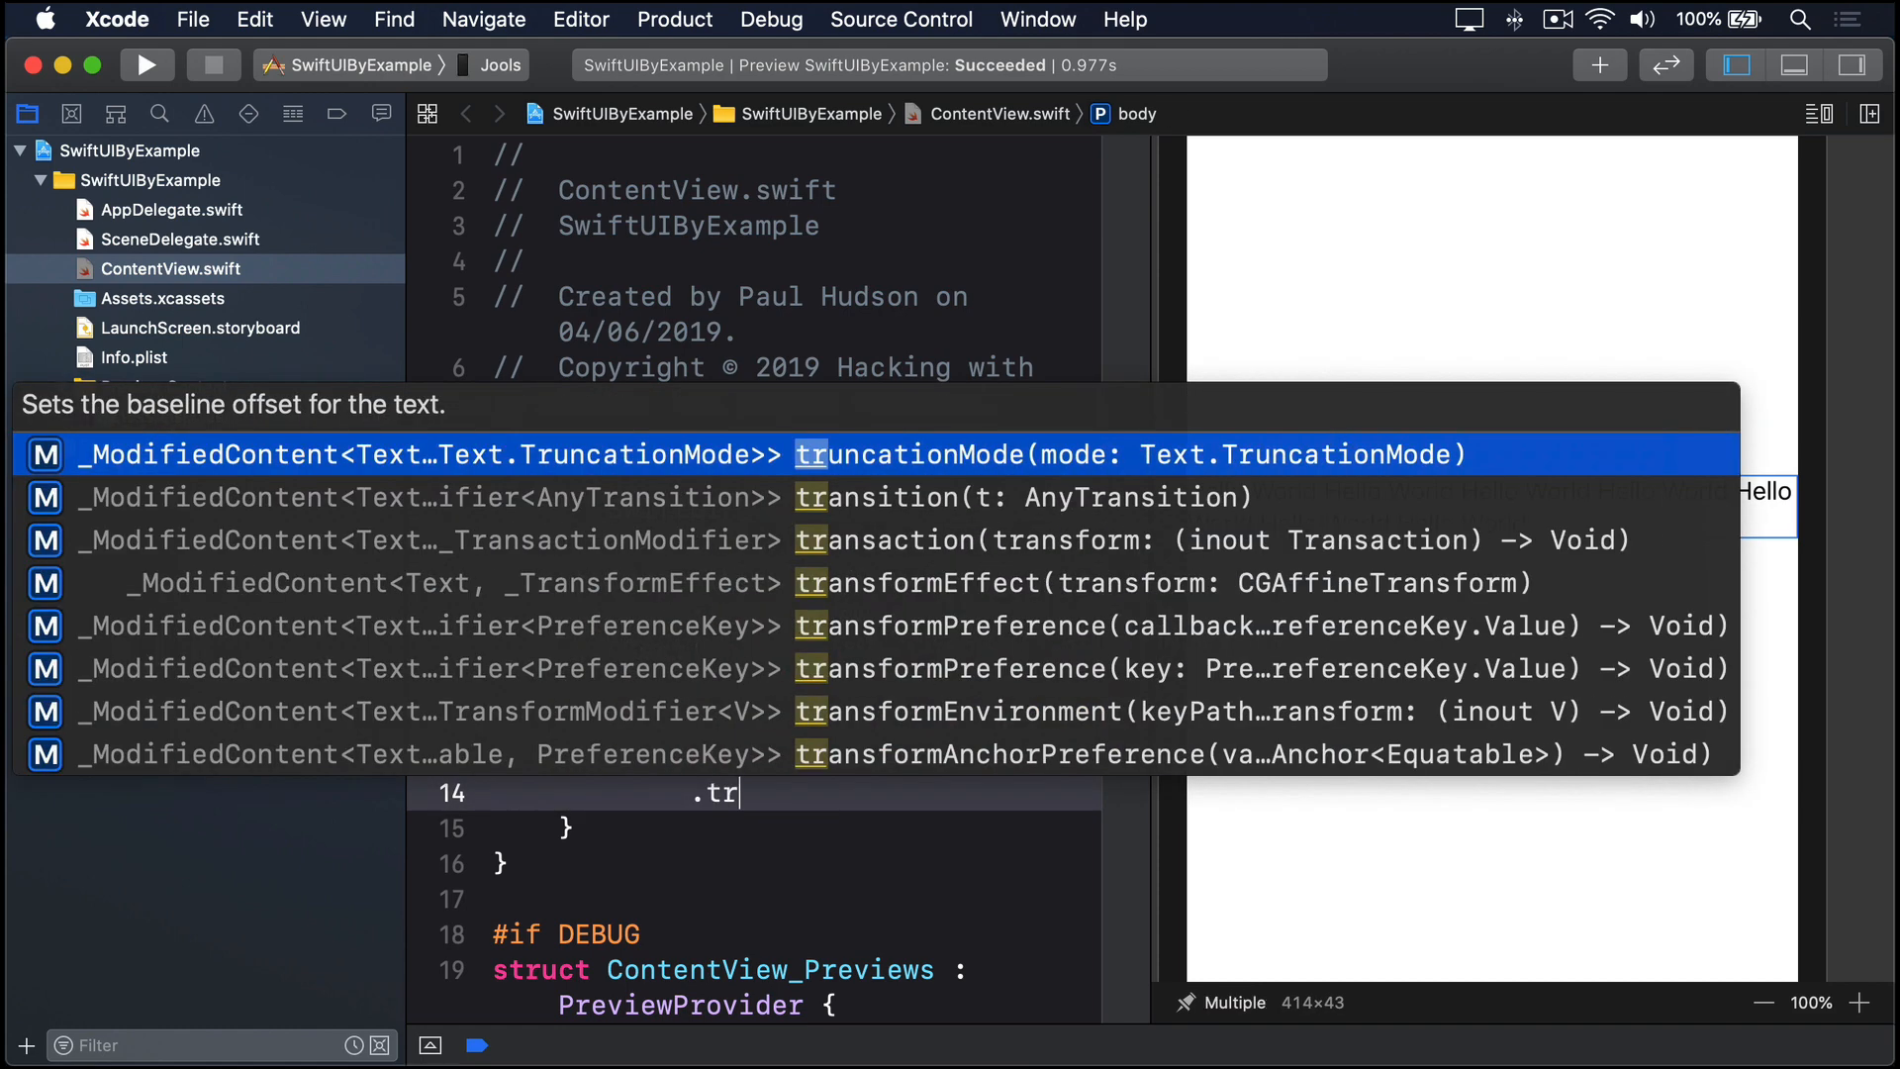
pyautogui.click(923, 454)
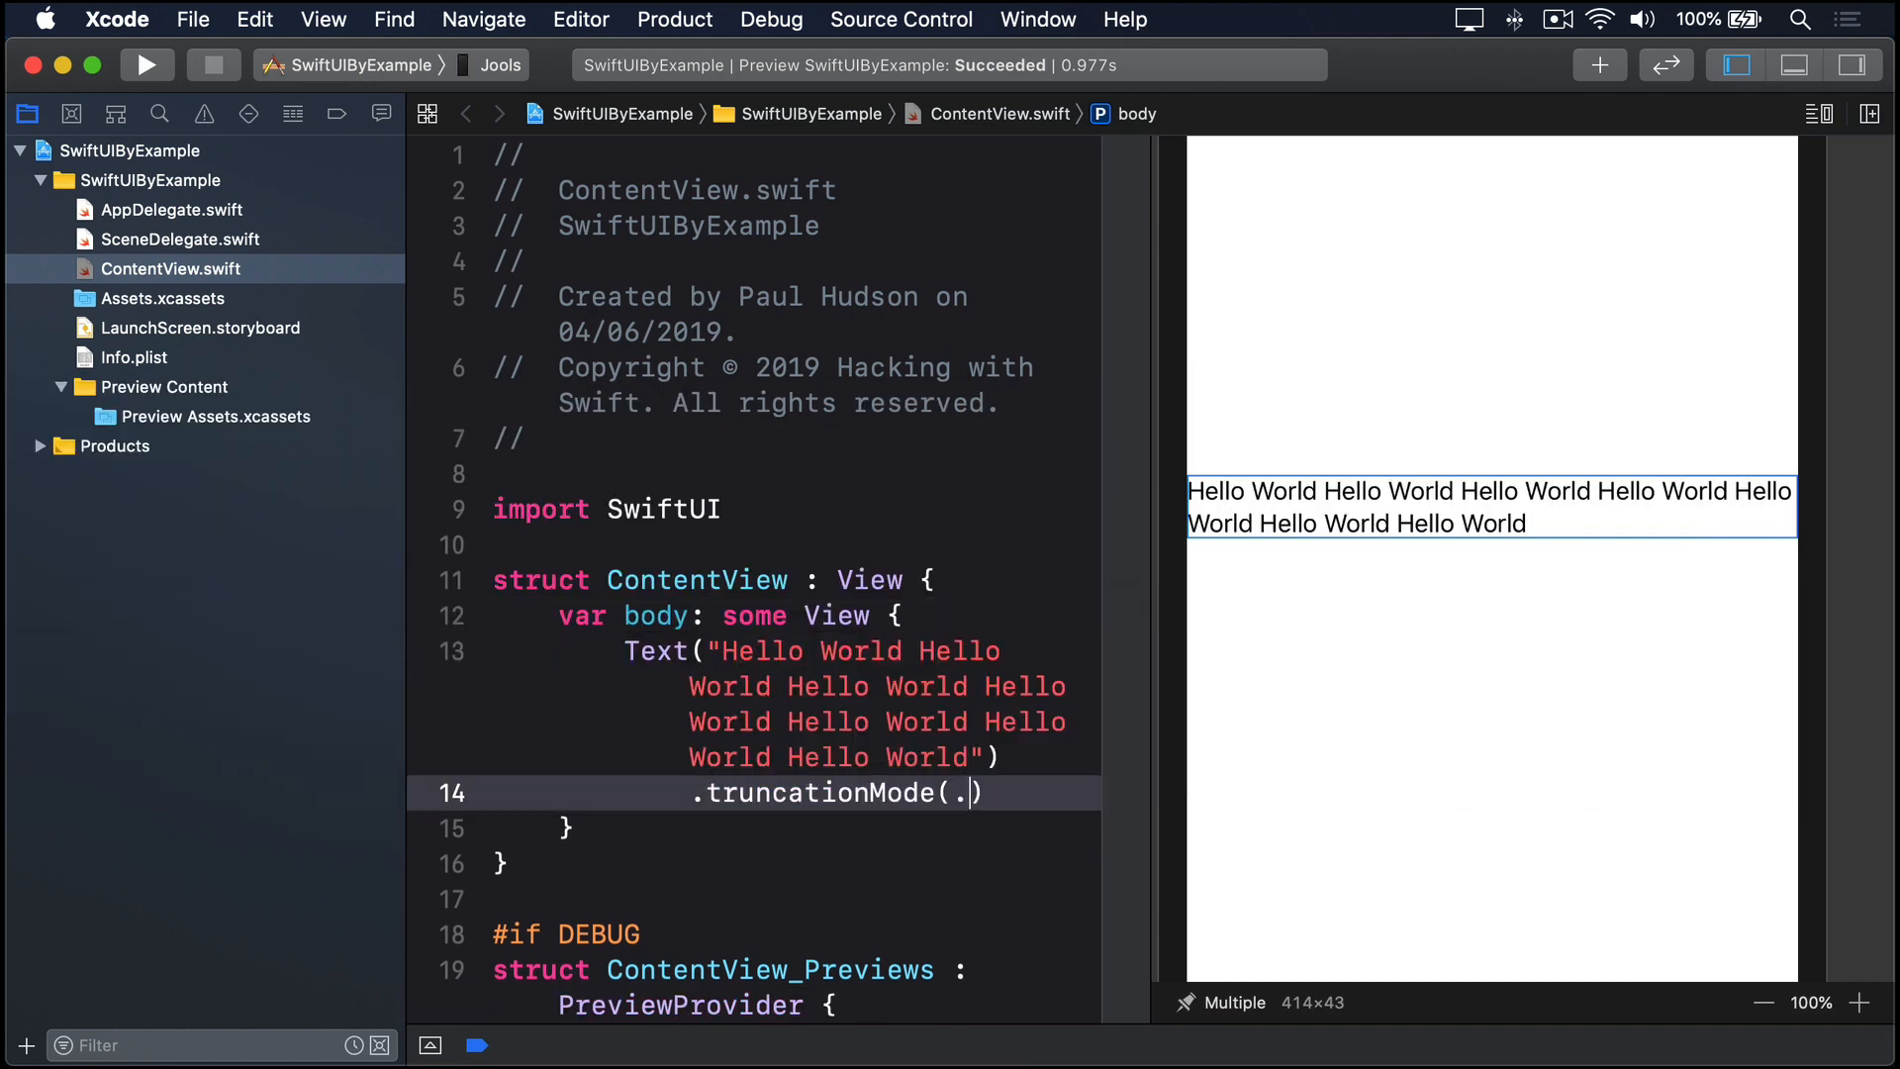
pyautogui.write('middle')
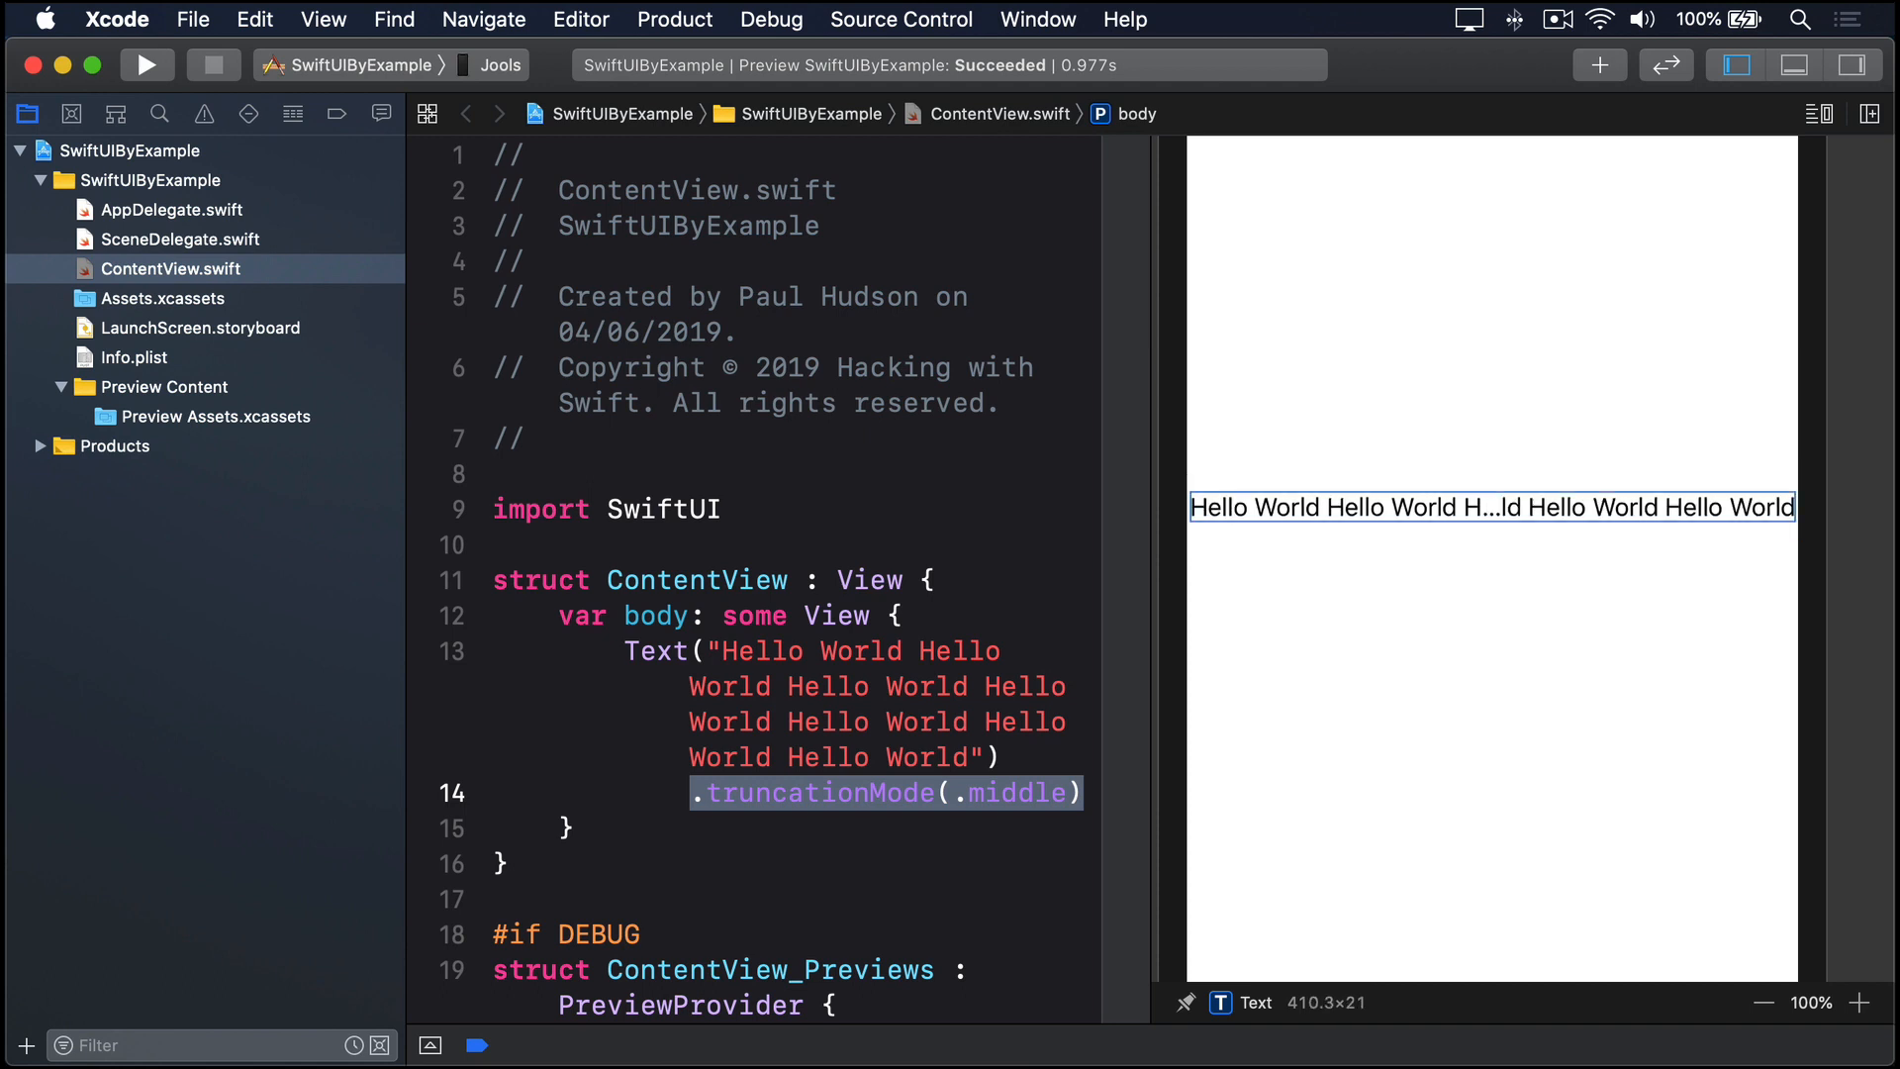